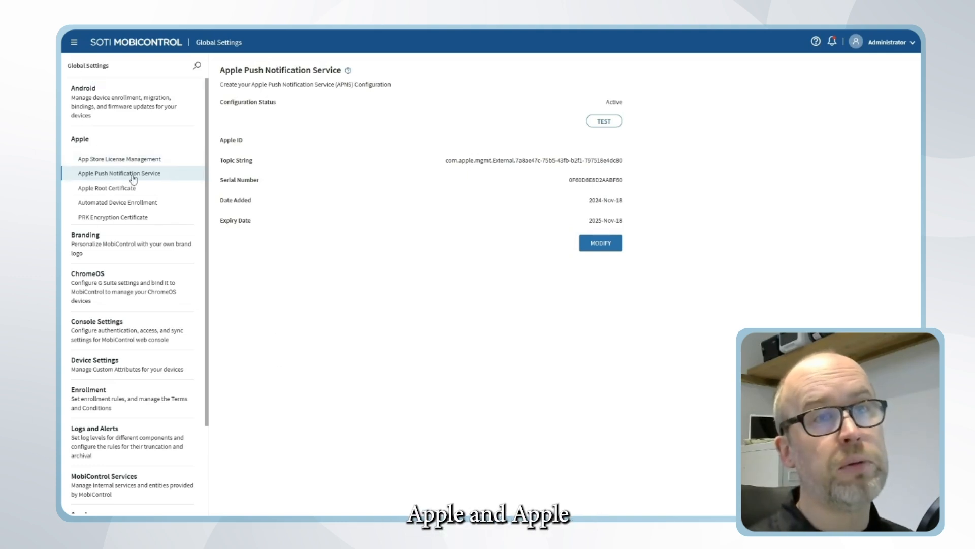
mouse_move(387, 365)
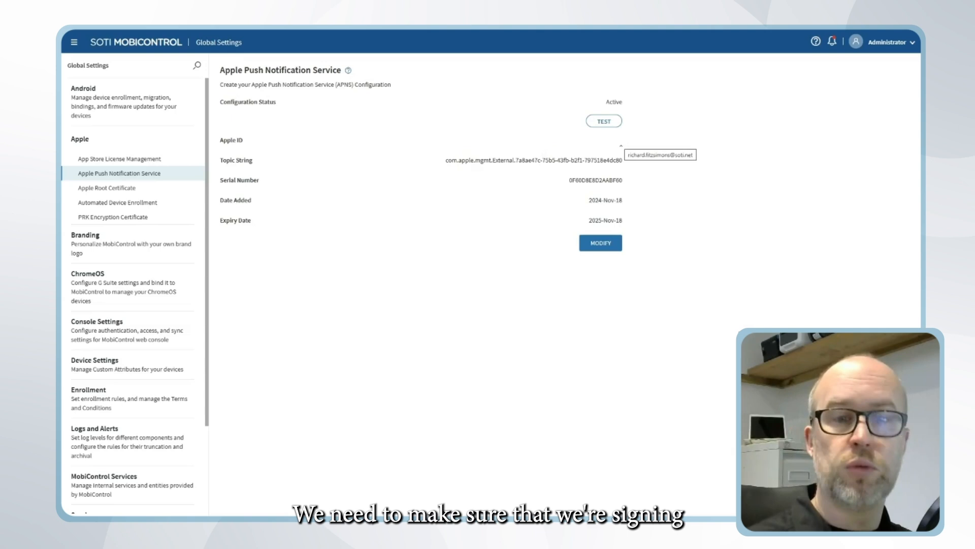
mouse_move(626, 148)
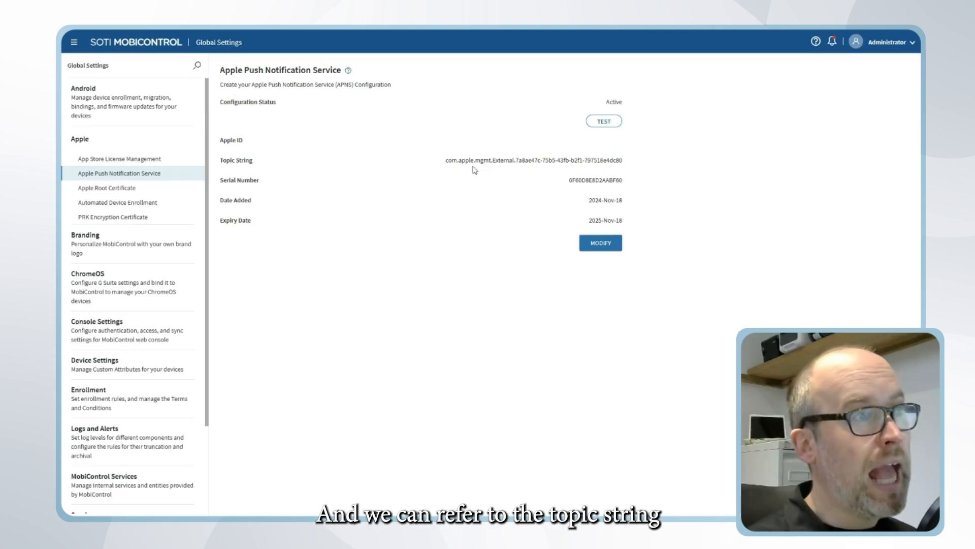
mouse_move(580, 179)
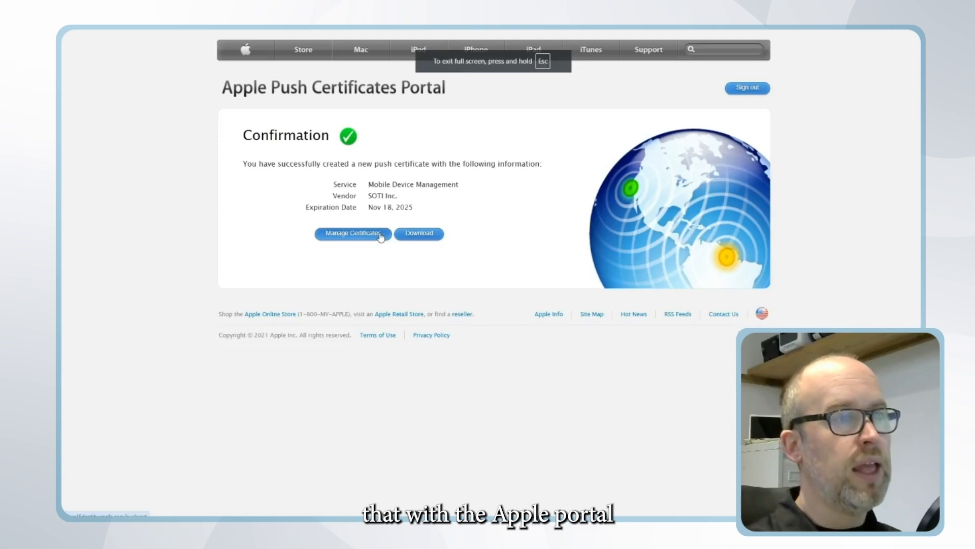
mouse_move(374, 239)
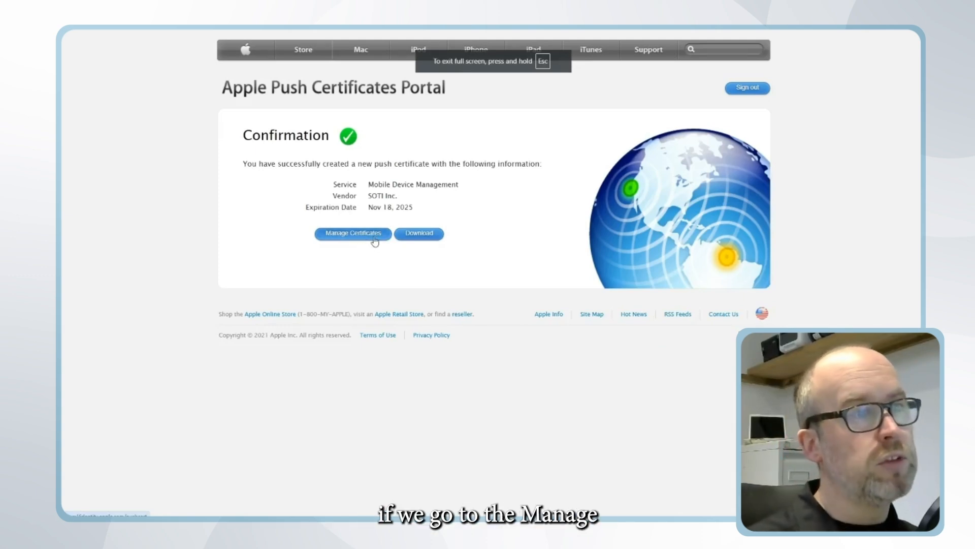
Go from the confirmation page to the list of third-party server push certificates.
click(352, 233)
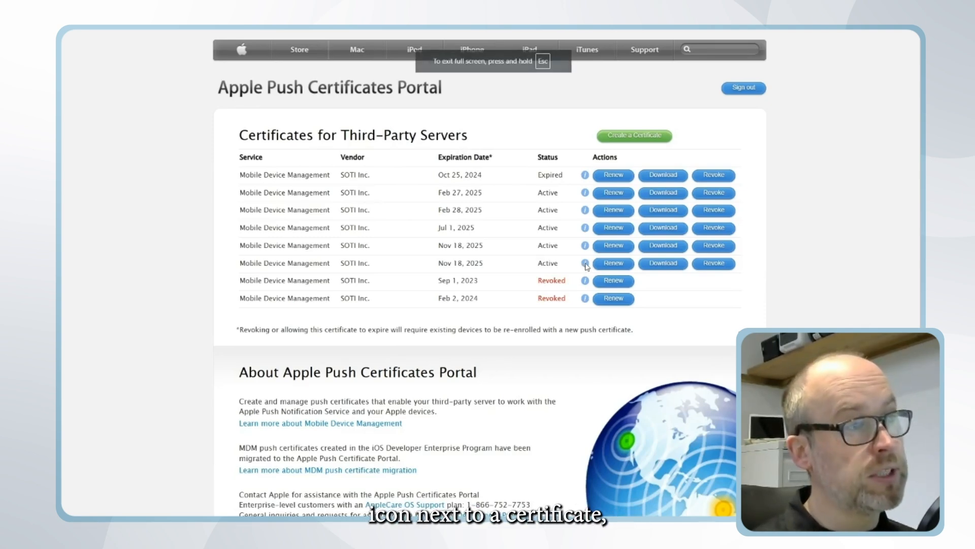
Check the Nov 18, 2025 certificate's serial number, then download a new signing request from MobiControl.
click(584, 263)
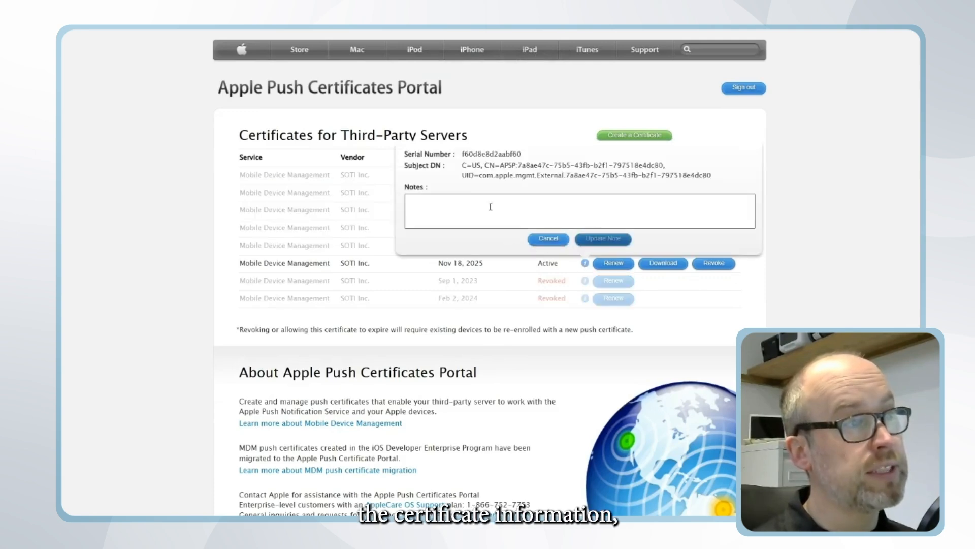
double_click(468, 154)
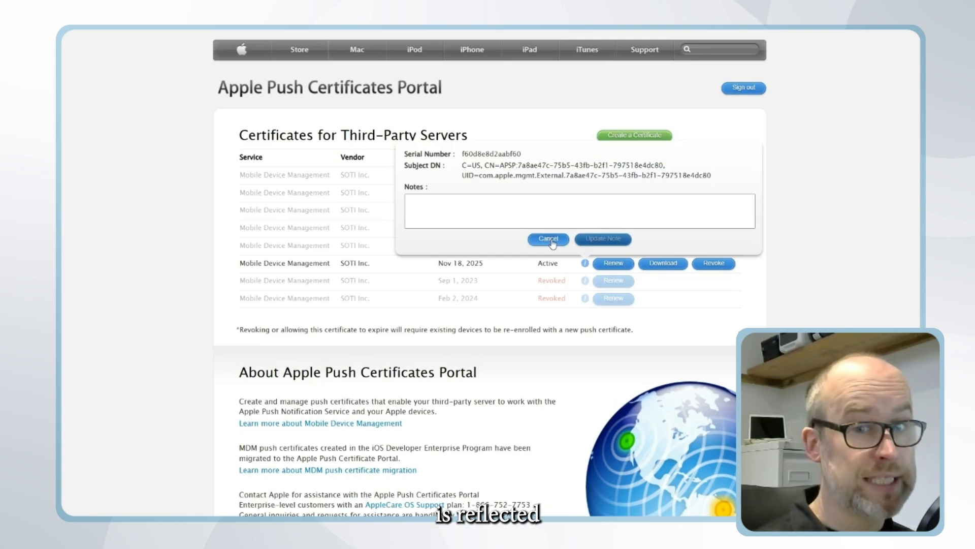
click(548, 240)
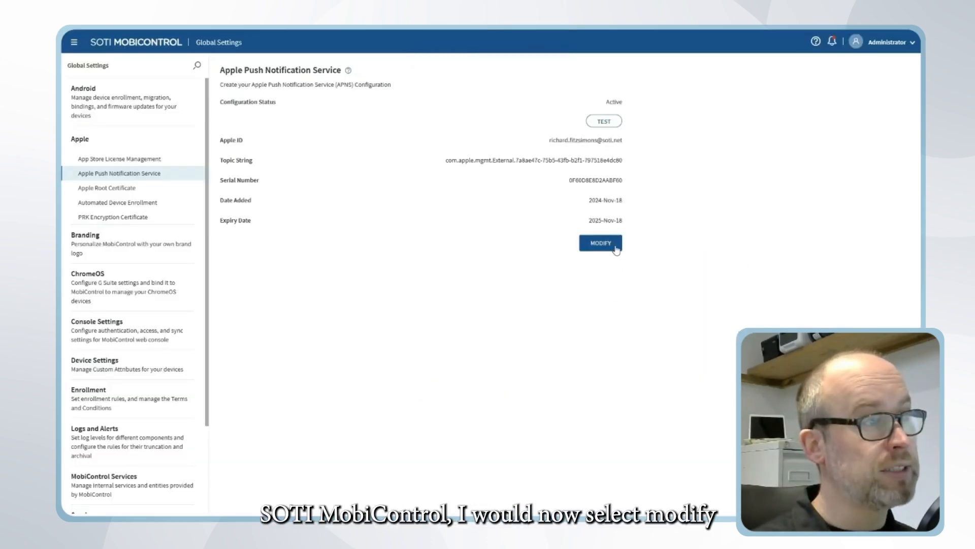
click(599, 242)
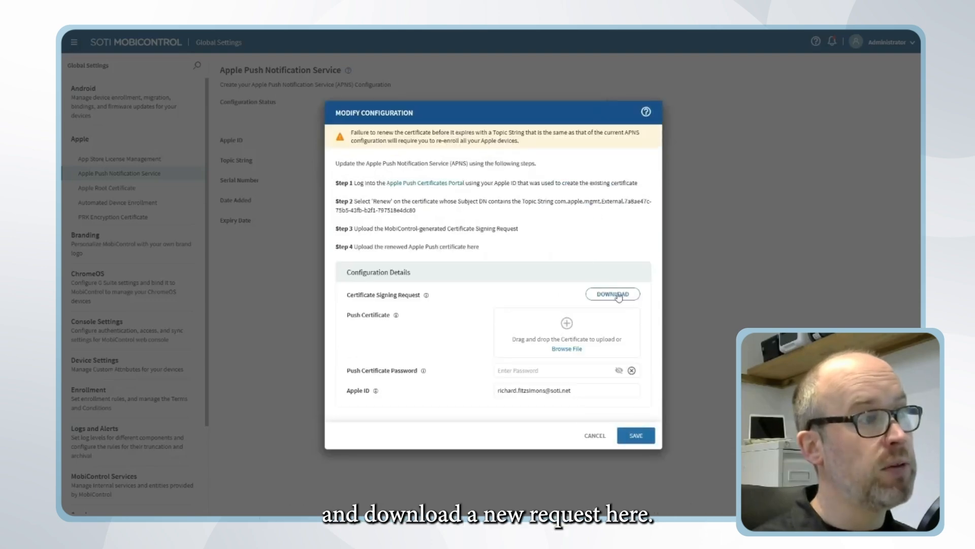
click(612, 293)
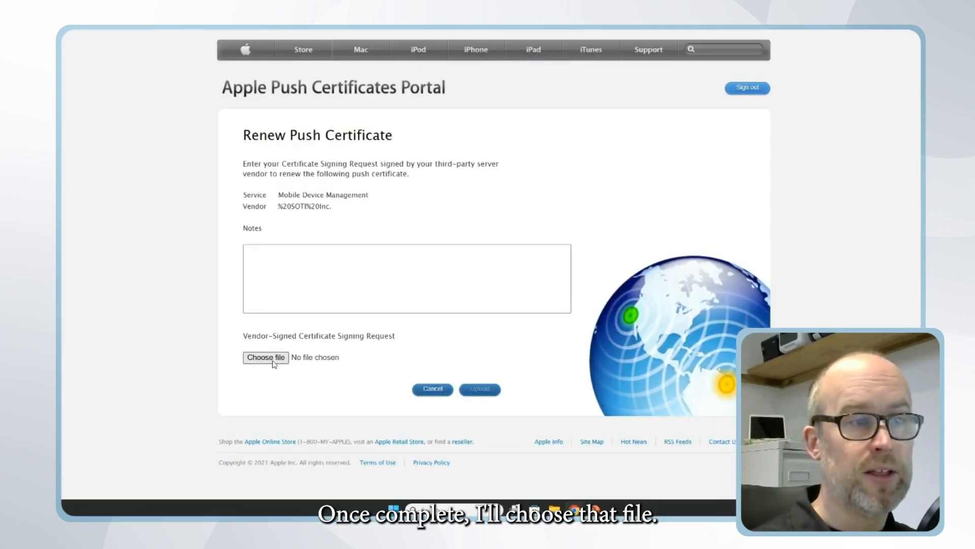
Upload signedCSR (8).plist to the portal to renew the push certificate.
click(265, 357)
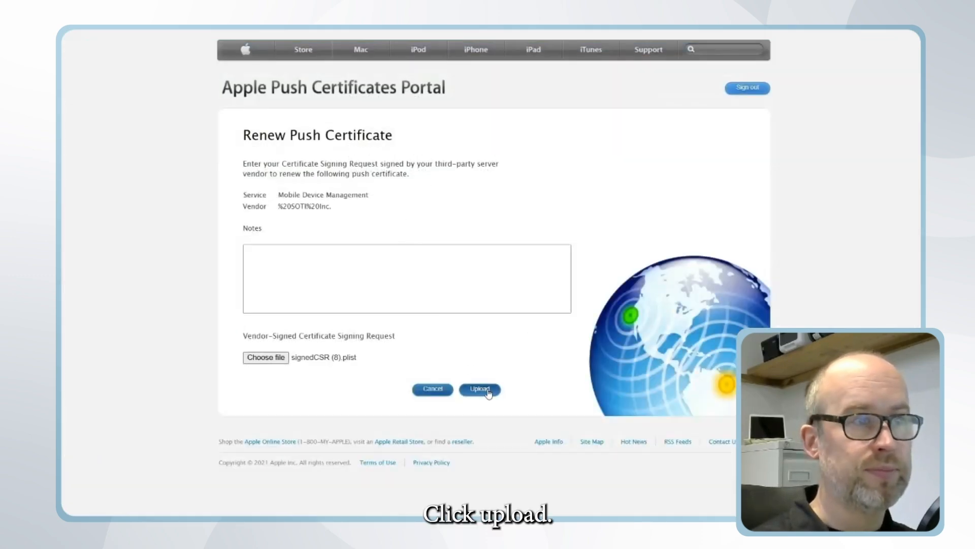
click(479, 389)
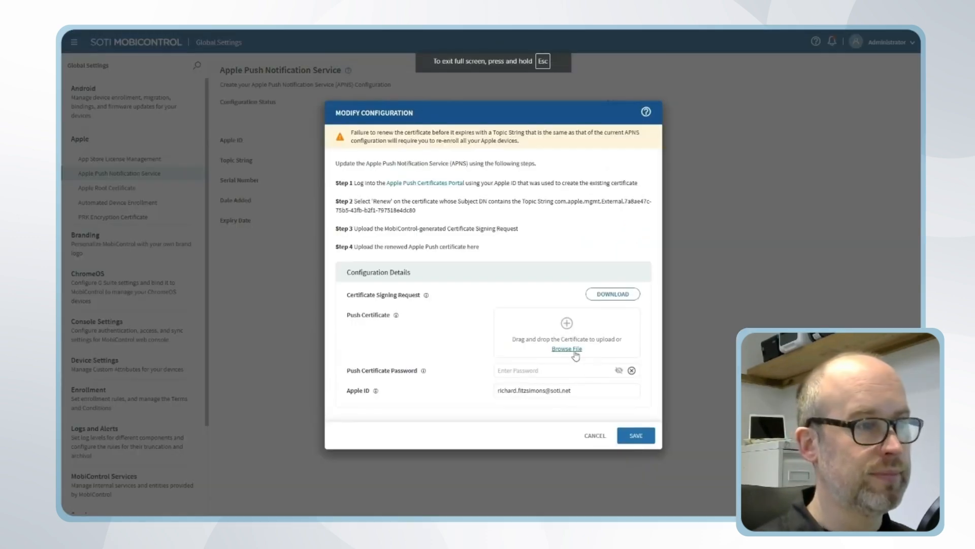
Load the renewed .pem certificate into the APNS Modify Configuration dialog and save.
click(565, 348)
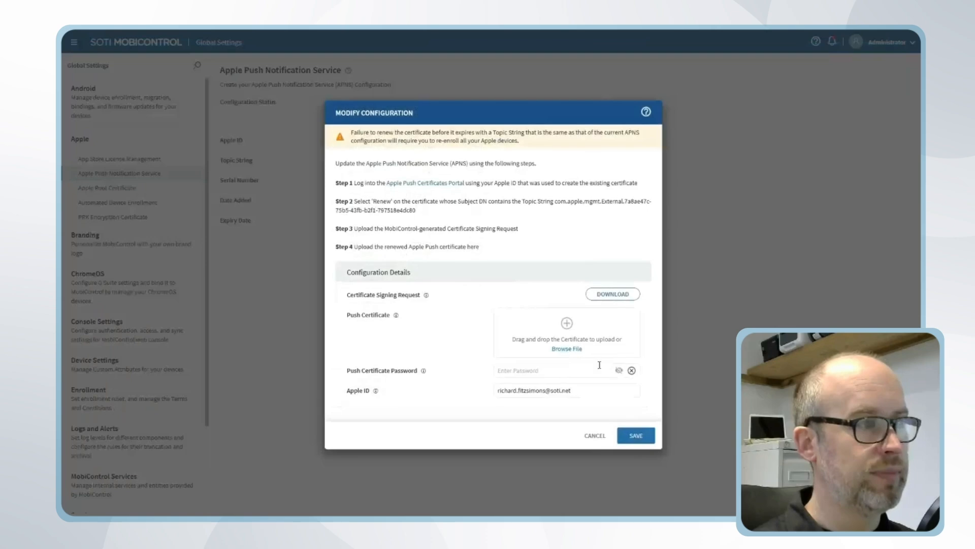
click(566, 349)
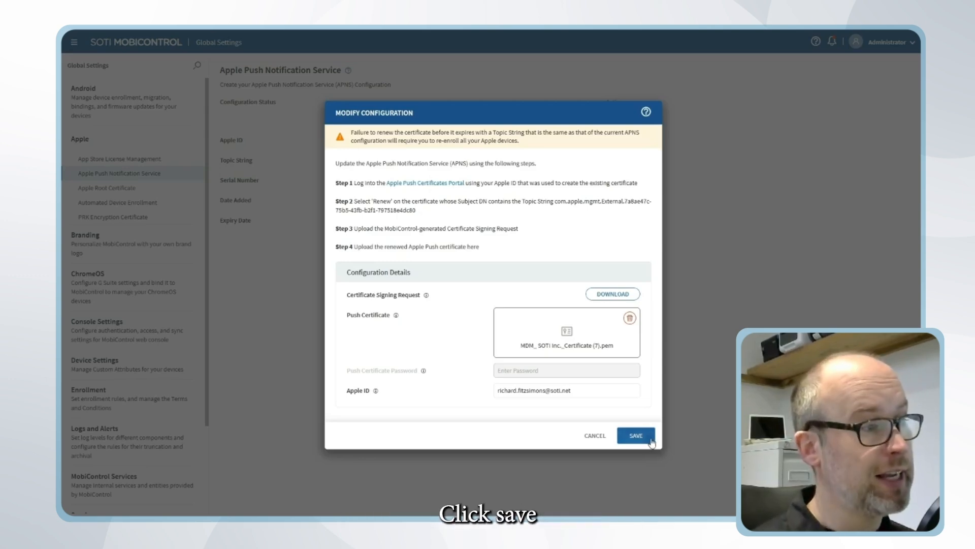
click(635, 435)
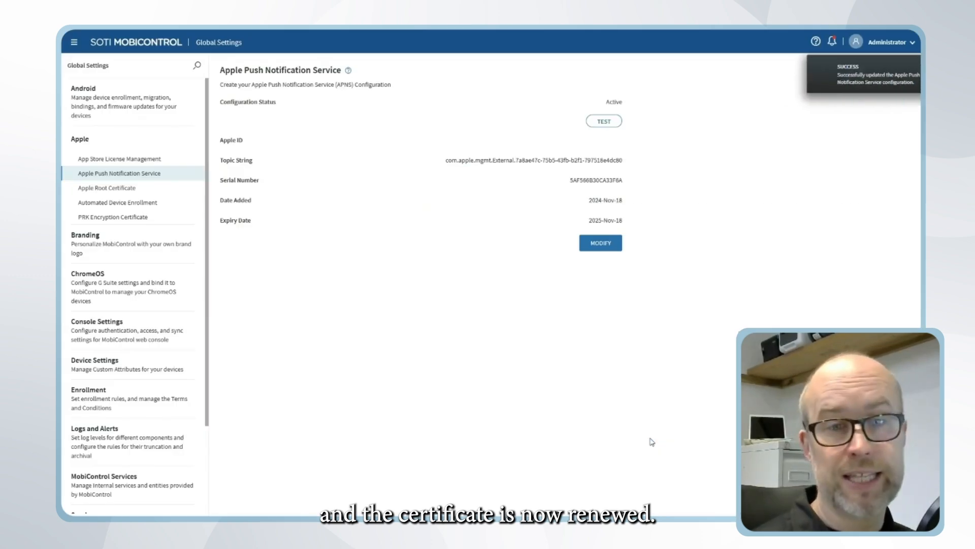